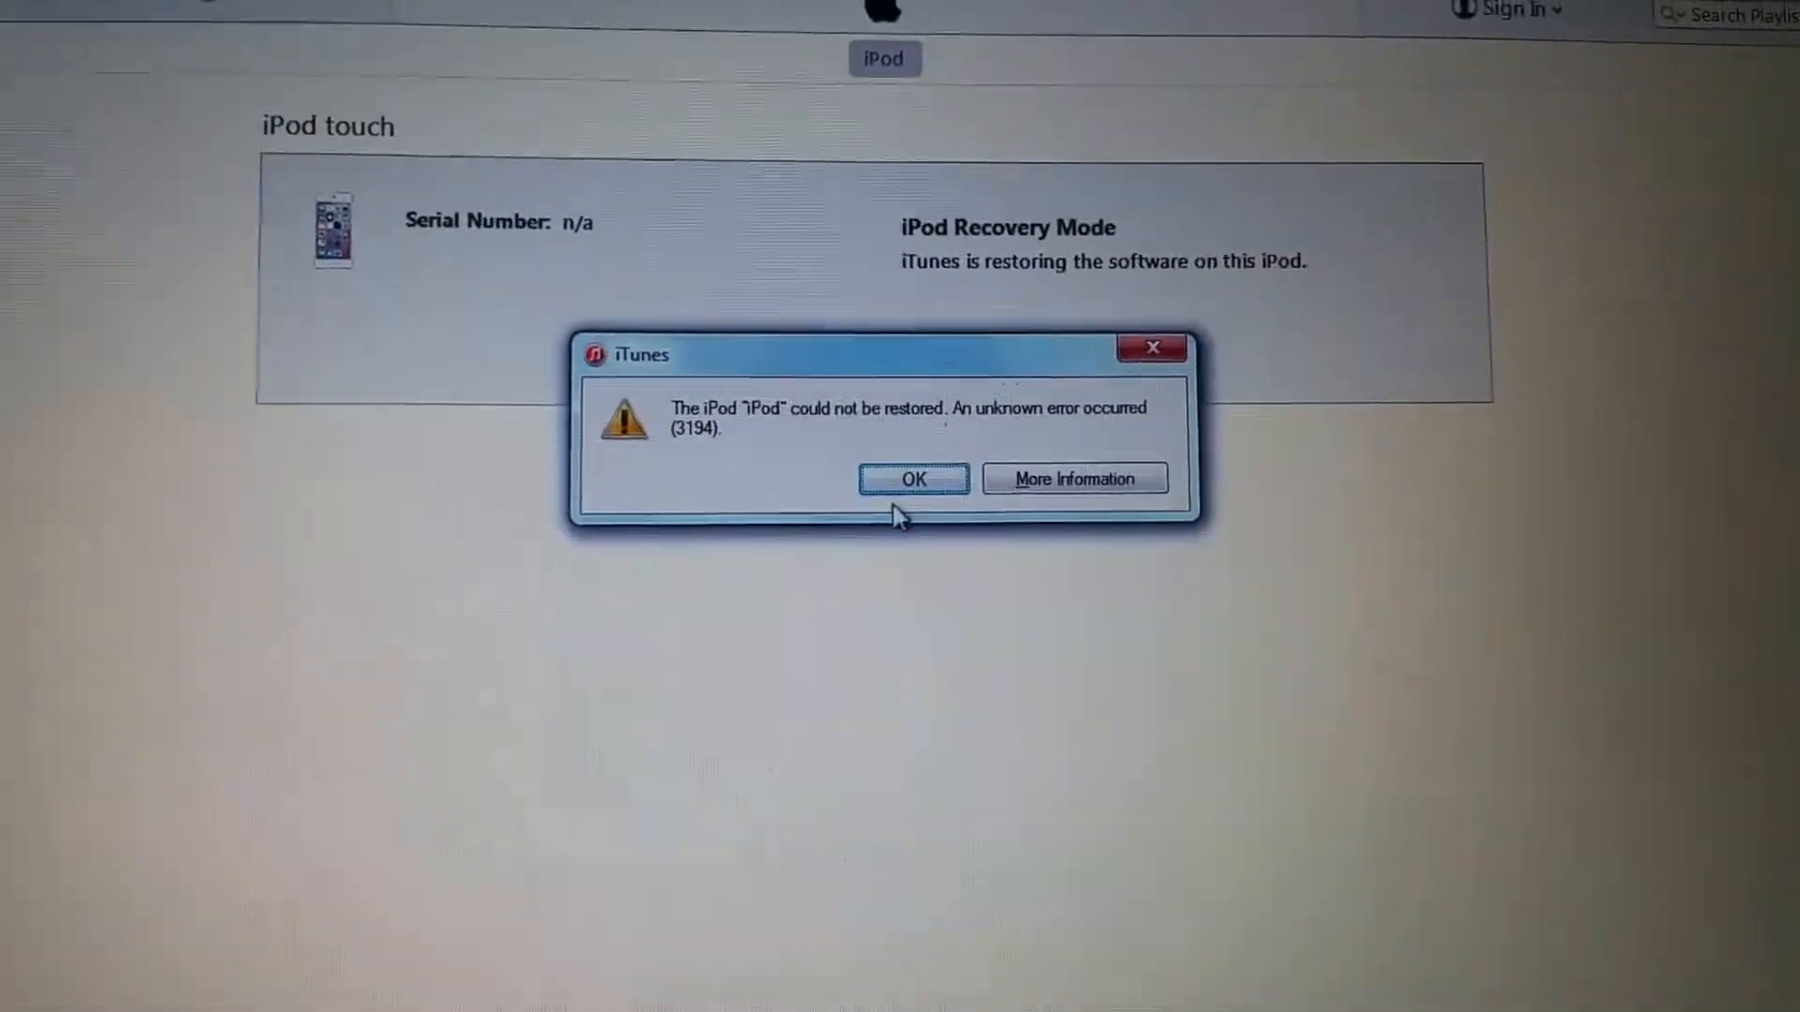
Dismiss error 3194 and confirm Restore and Update on the iPod touch.
{"action": "left_click", "coordinate": [913, 478]}
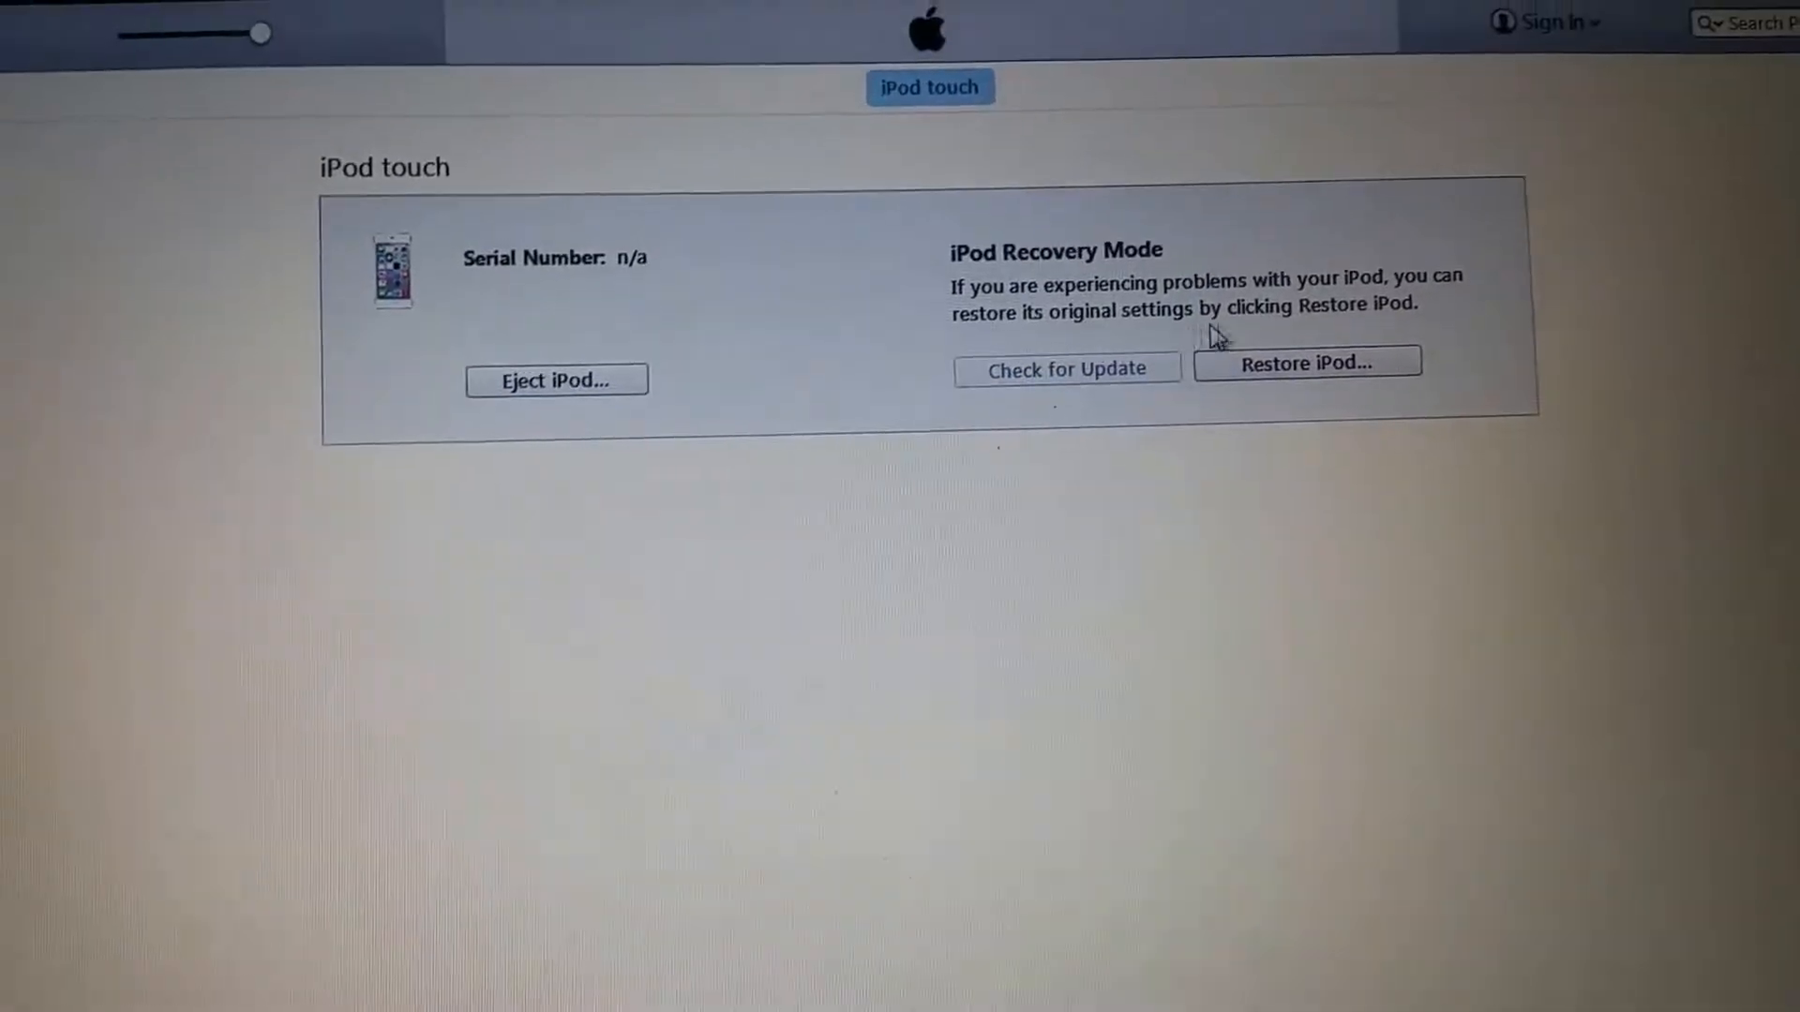
{"action": "left_click", "coordinate": [1306, 362]}
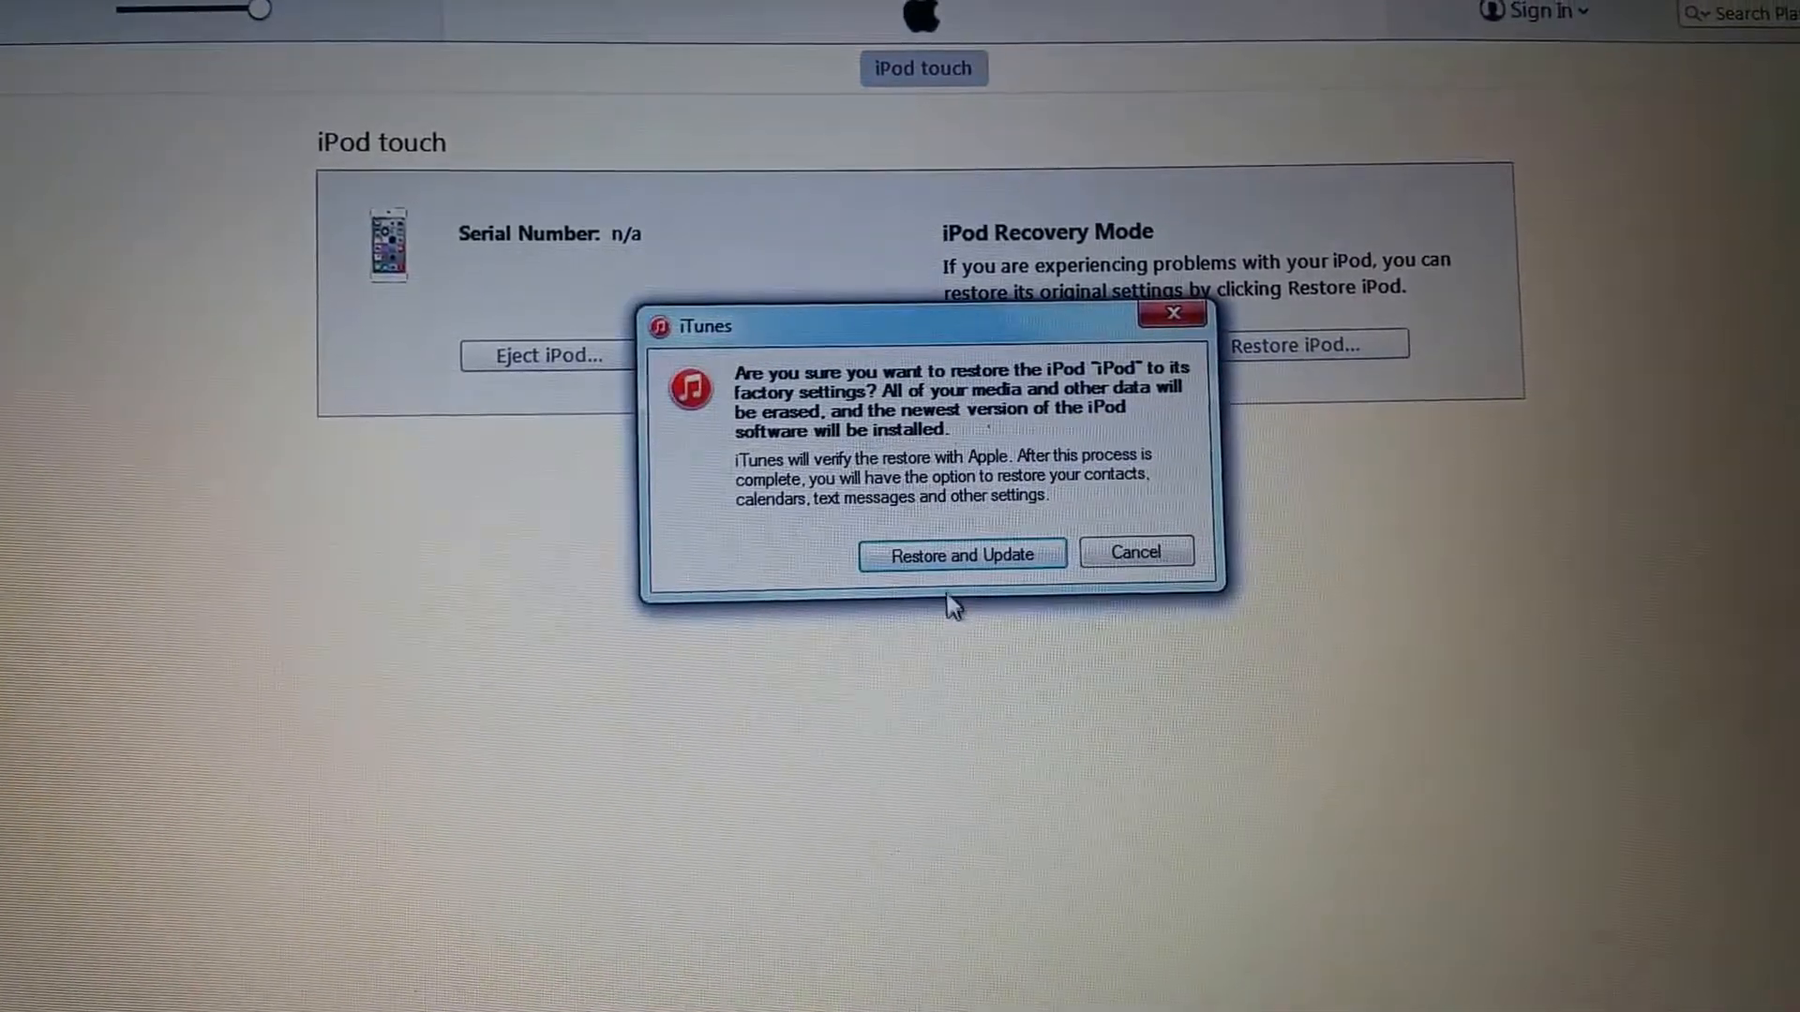
{"action": "left_click", "coordinate": [962, 555]}
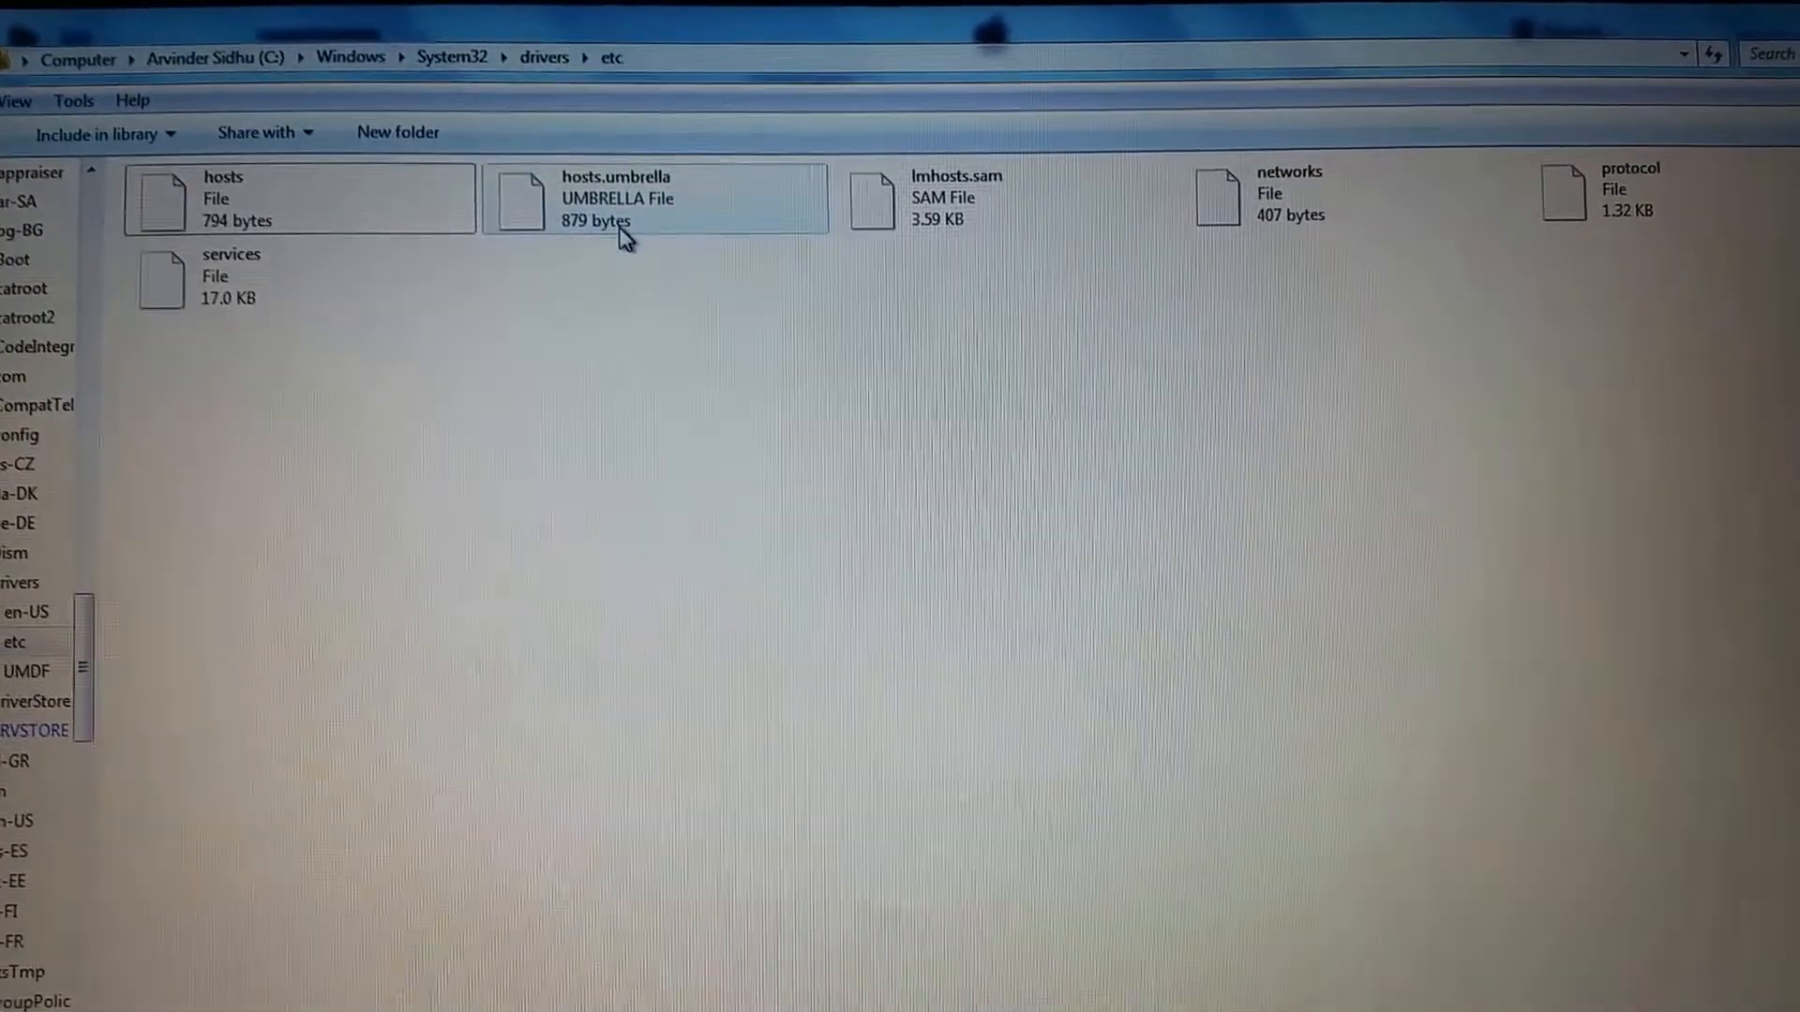
Select the hosts.umbrella file in C:\Windows\System32\drivers\etc.
{"action": "left_click", "coordinate": [643, 224]}
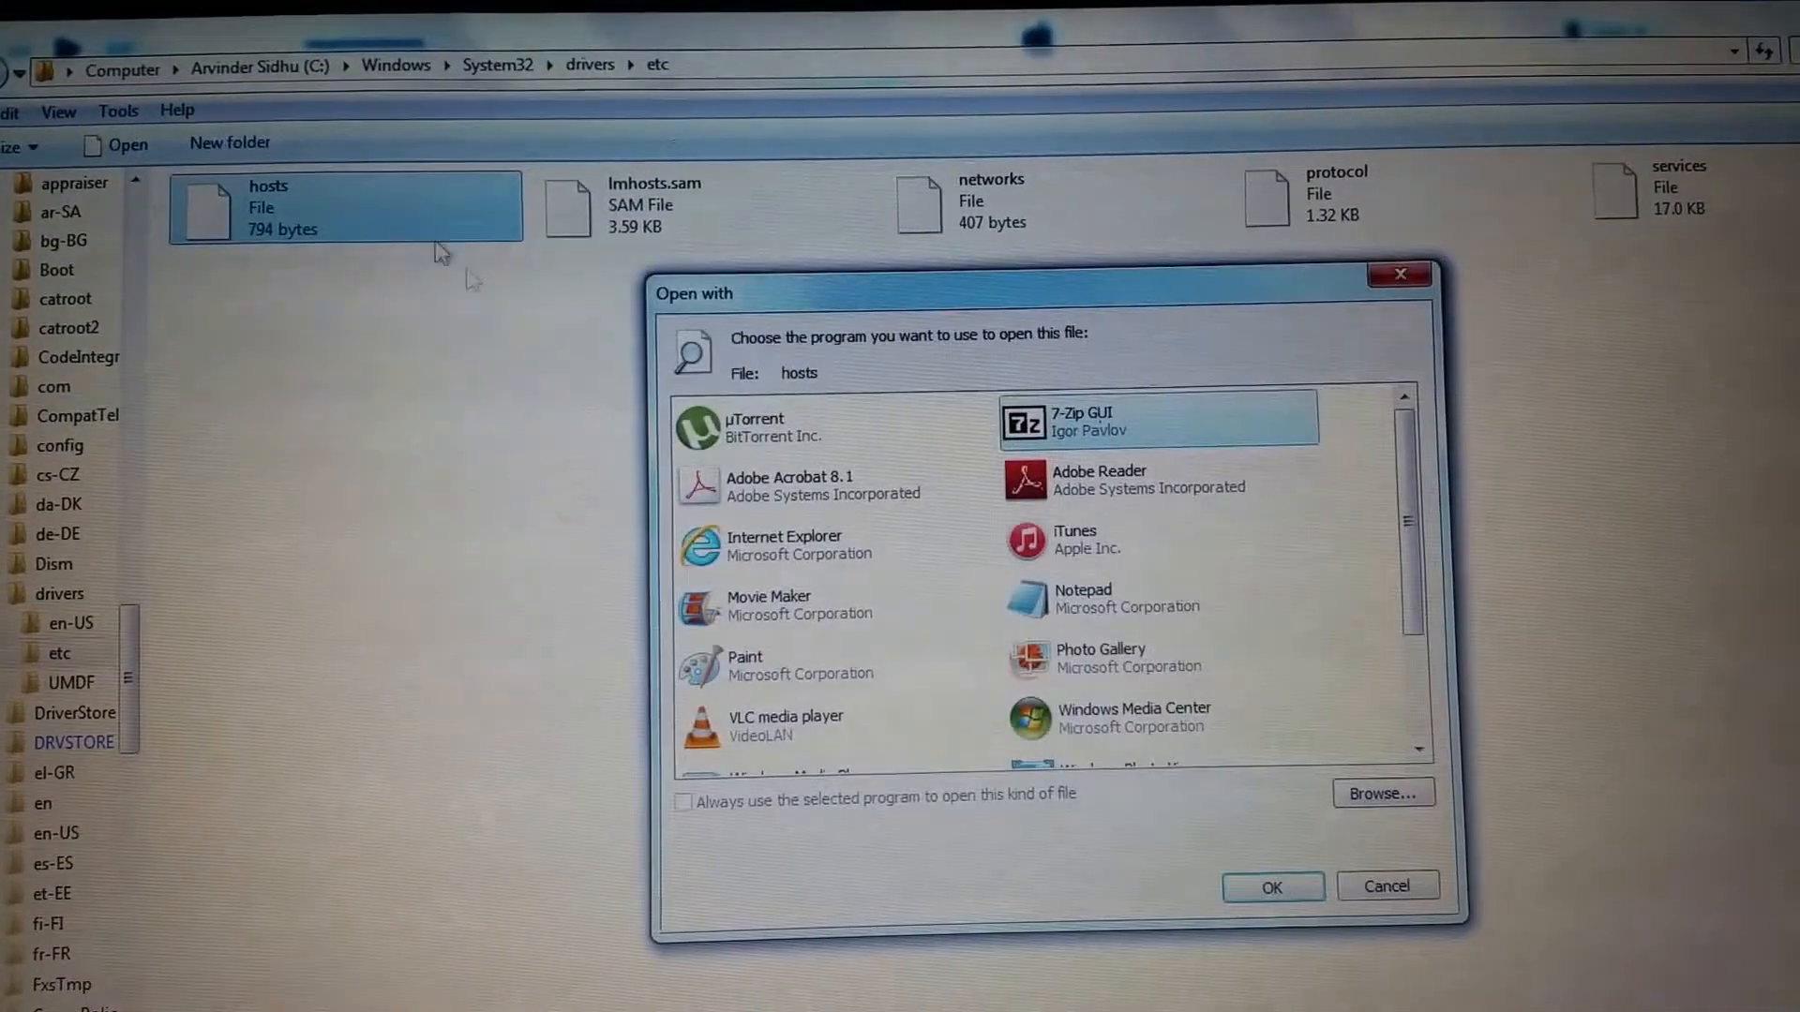
Choose Notepad from the Open with list to edit the hosts file.
{"action": "left_click", "coordinate": [1080, 580]}
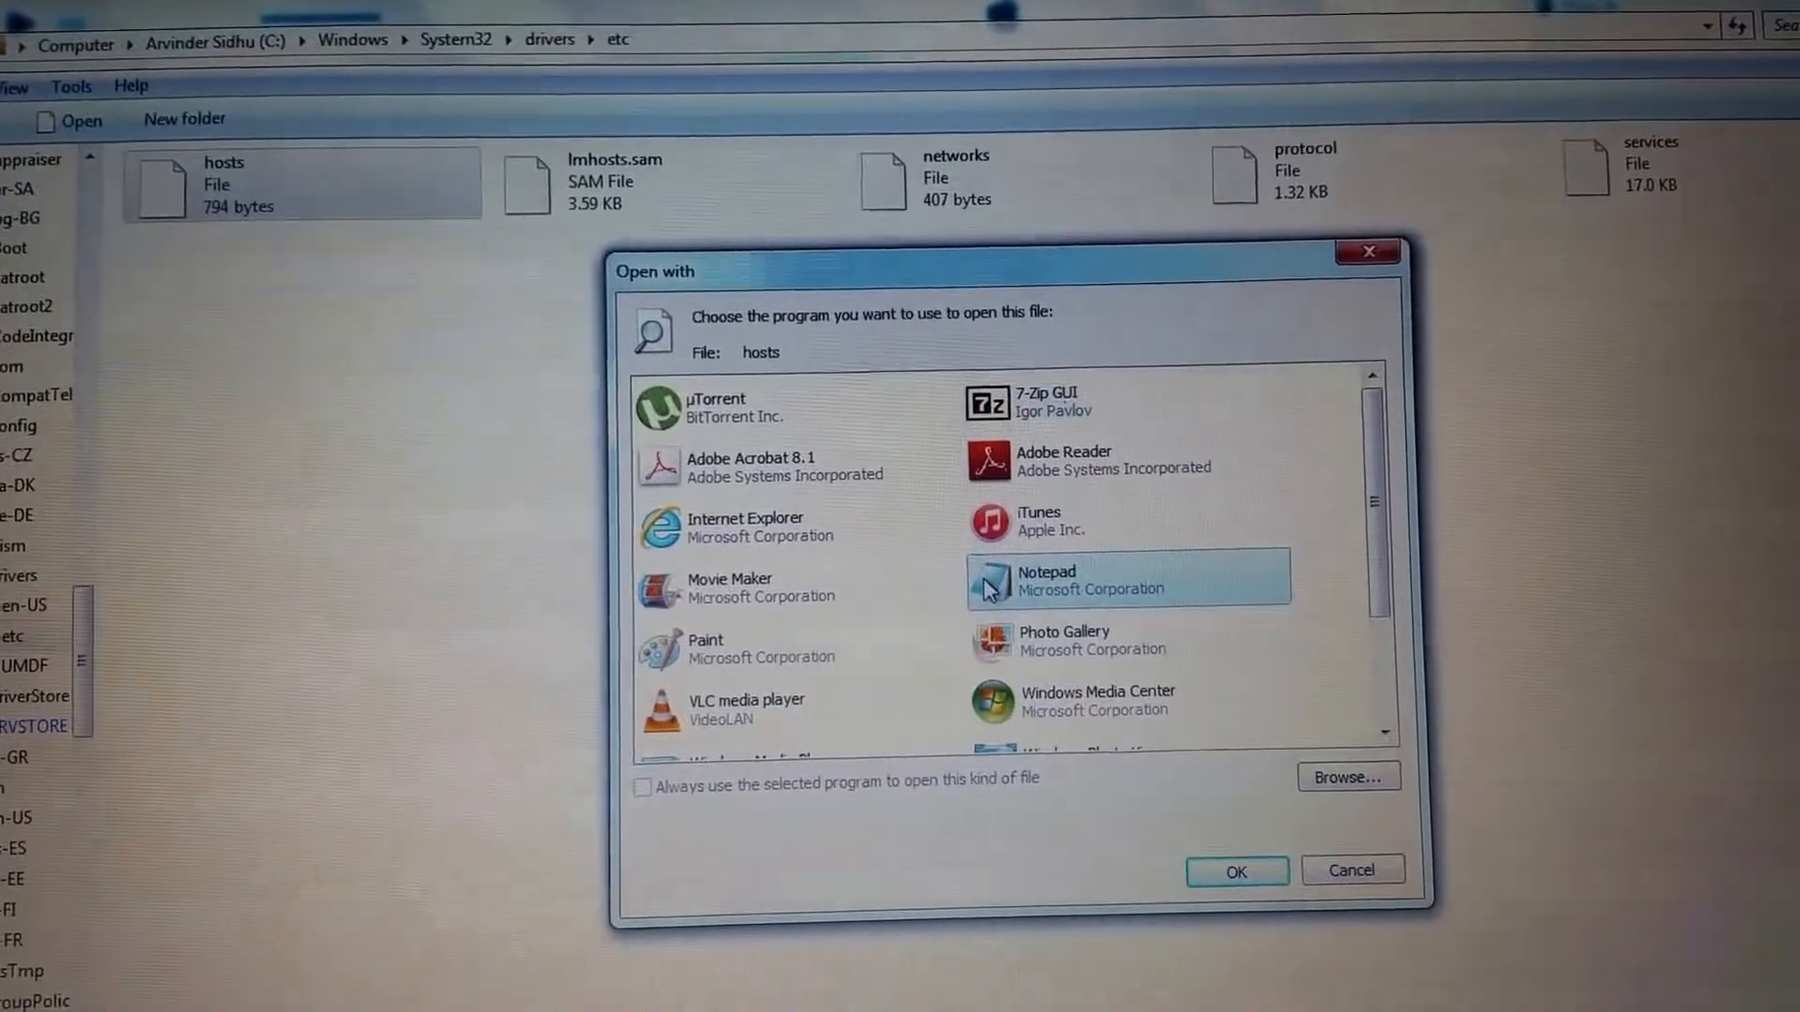
{"action": "left_click", "coordinate": [1235, 871]}
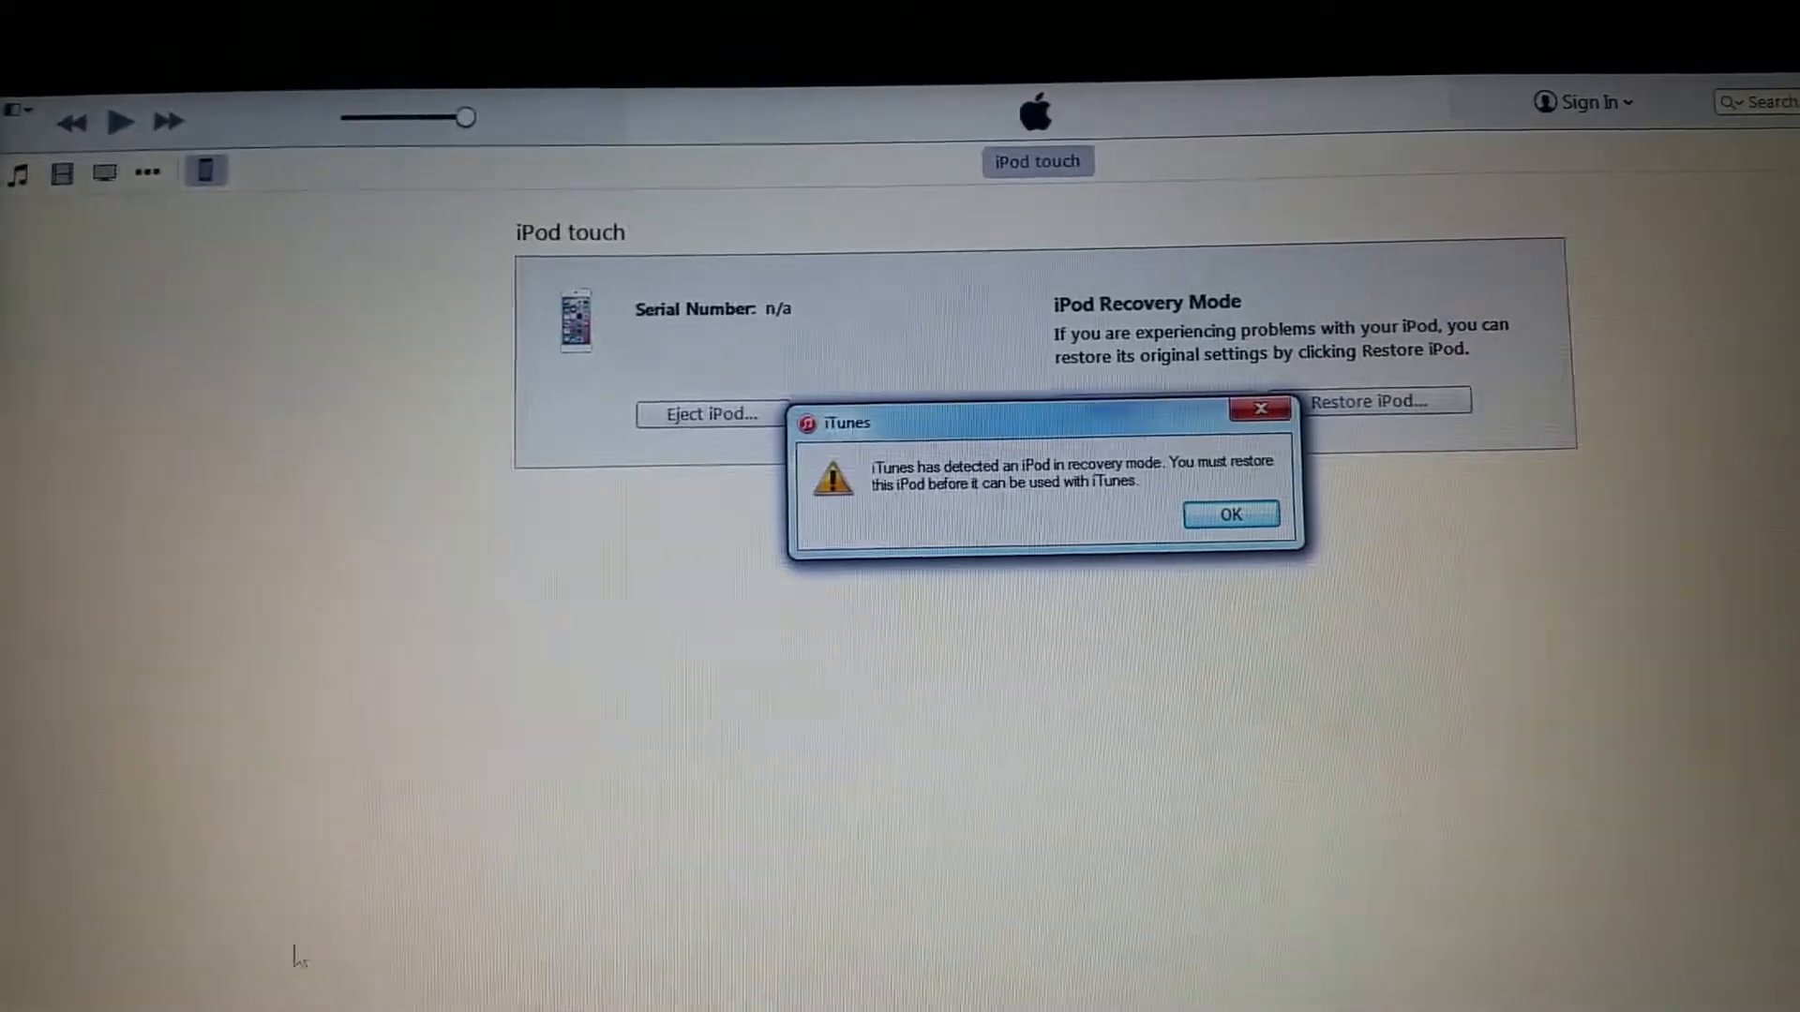
Acknowledge the recovery-mode notice and confirm Restore and Update again.
{"action": "left_click", "coordinate": [1230, 514]}
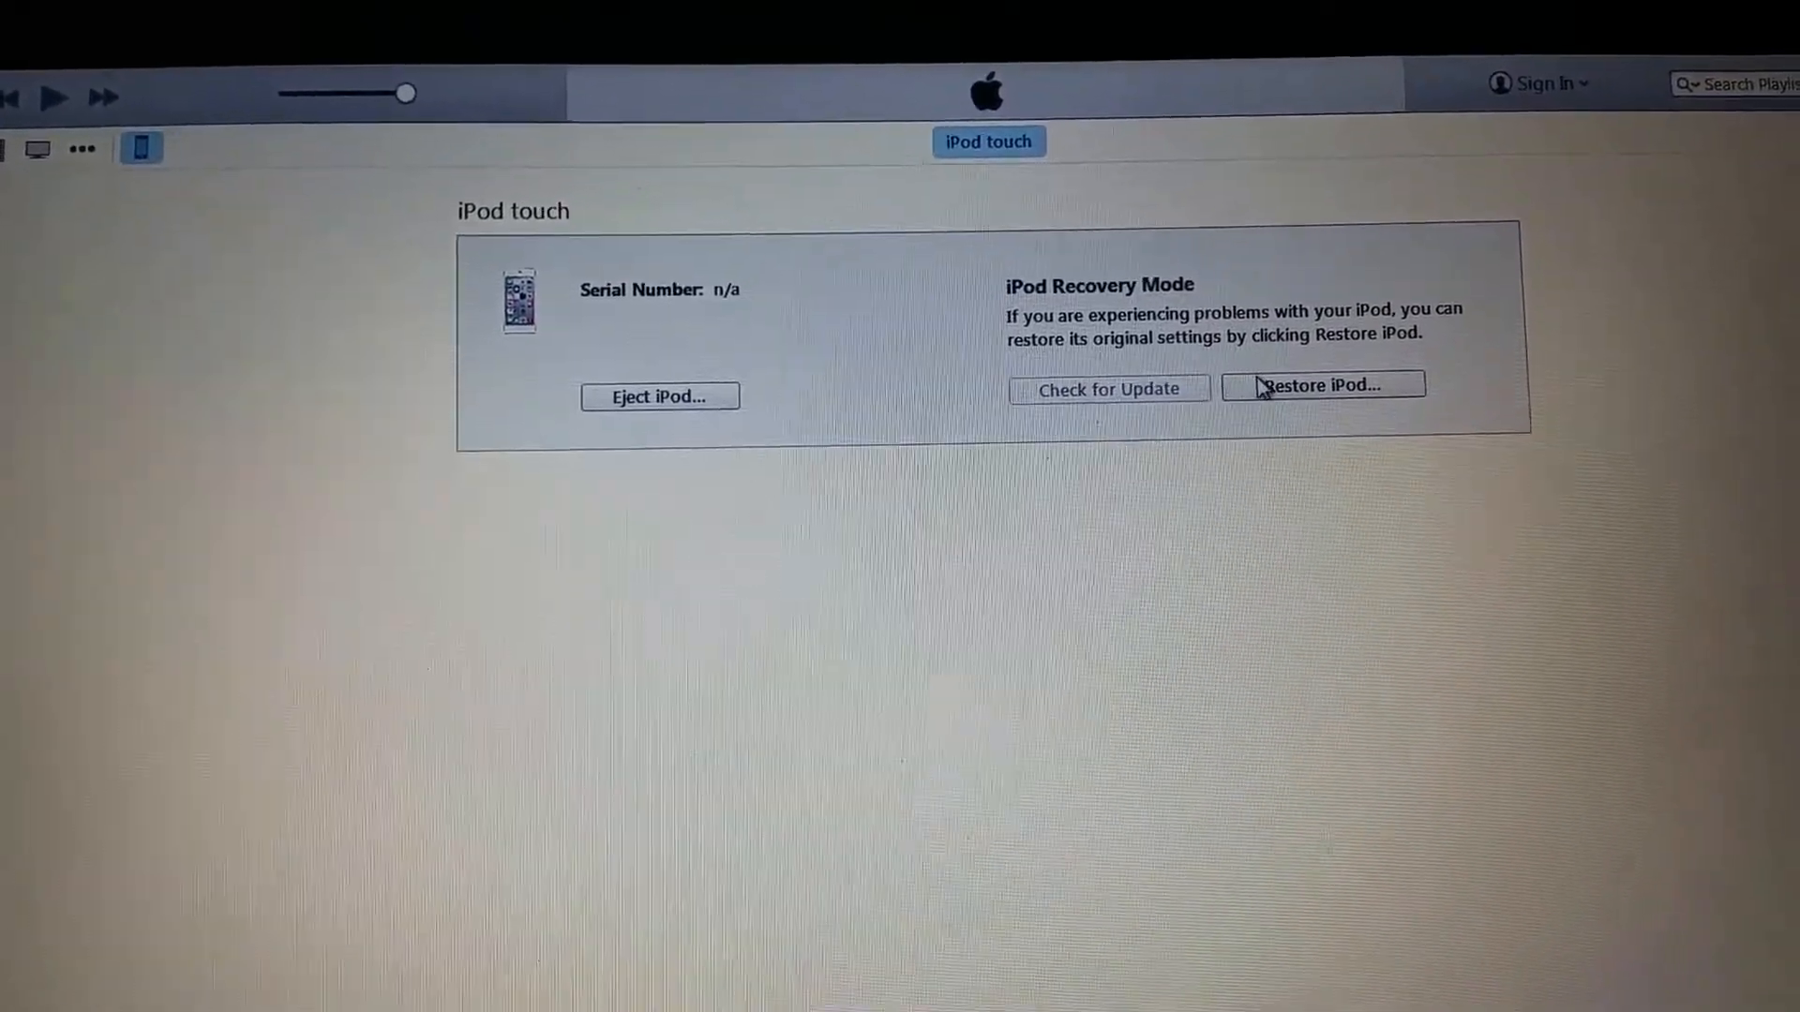
{"action": "left_click", "coordinate": [1321, 384]}
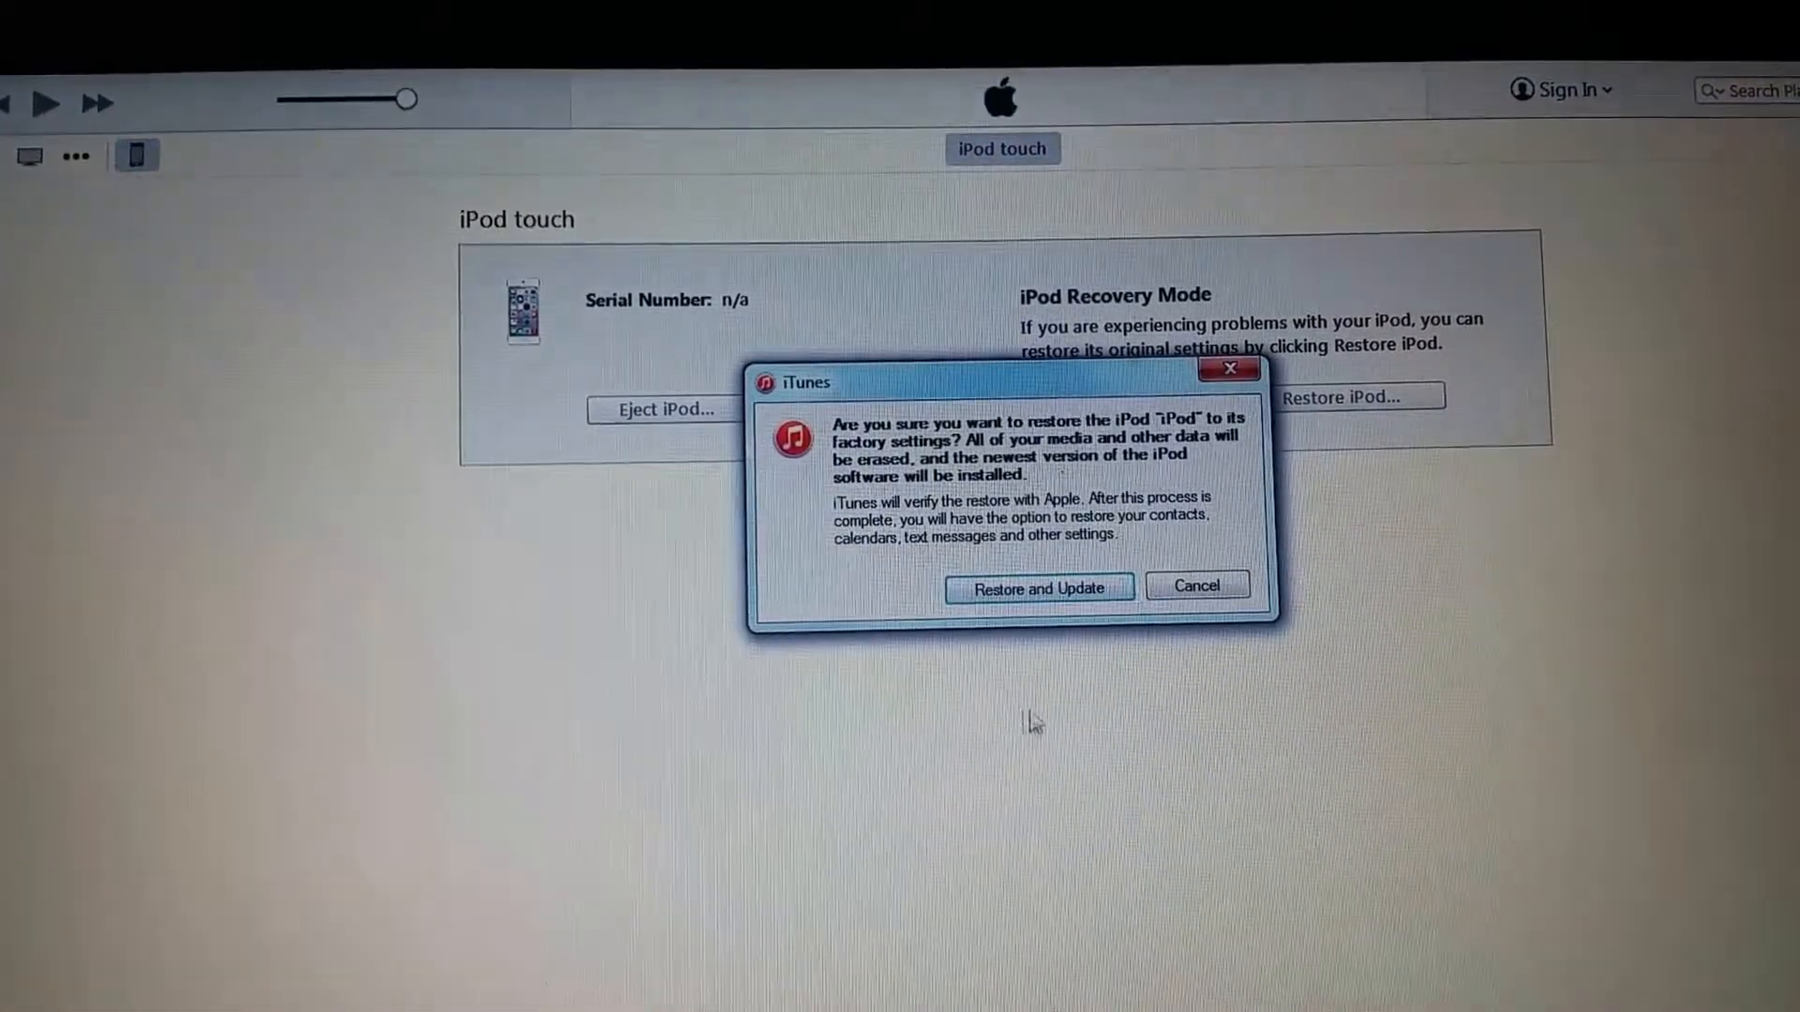
{"action": "left_click", "coordinate": [1037, 587]}
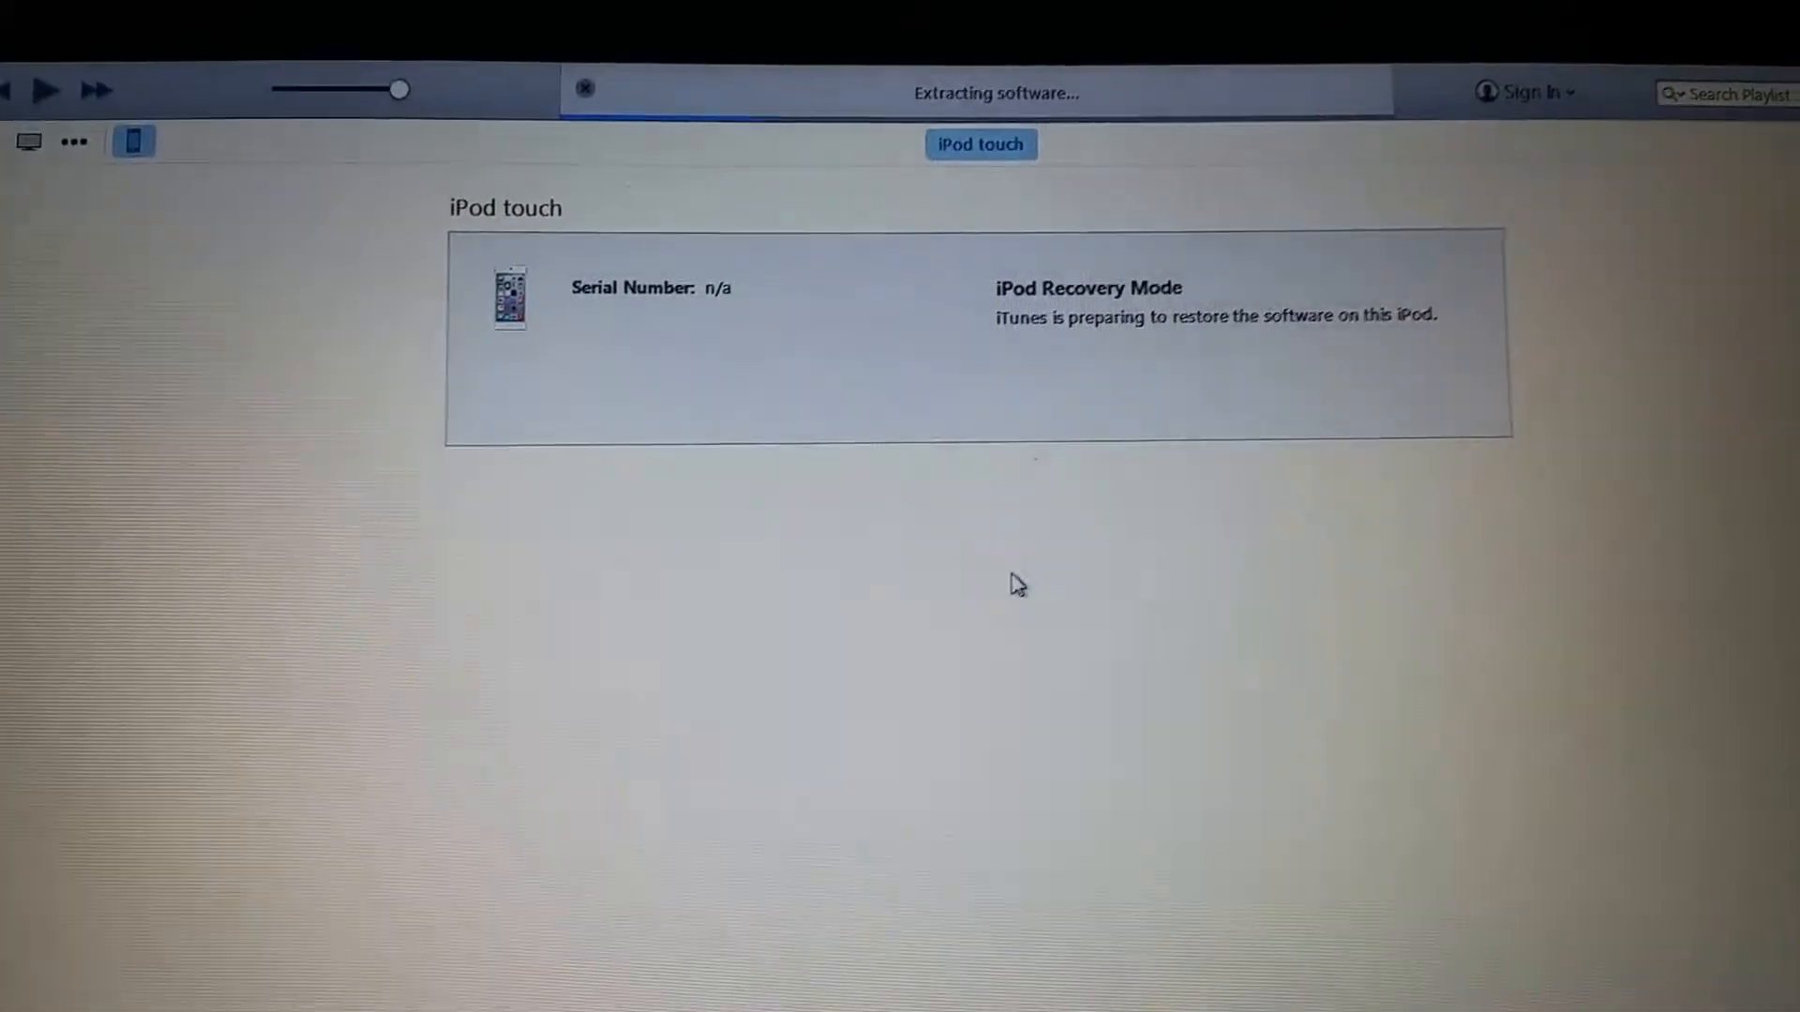